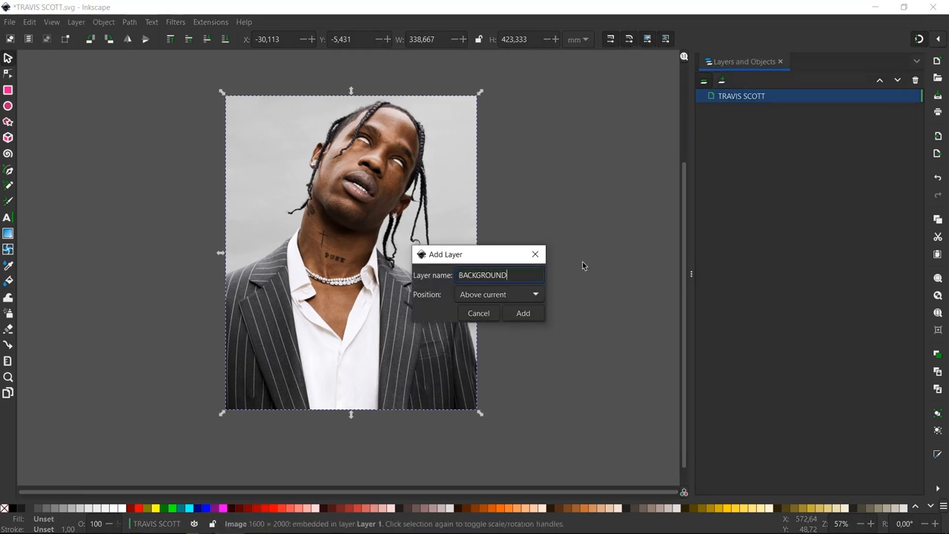
Add the BACKGROUND layer and make it the current layer
left_click(522, 312)
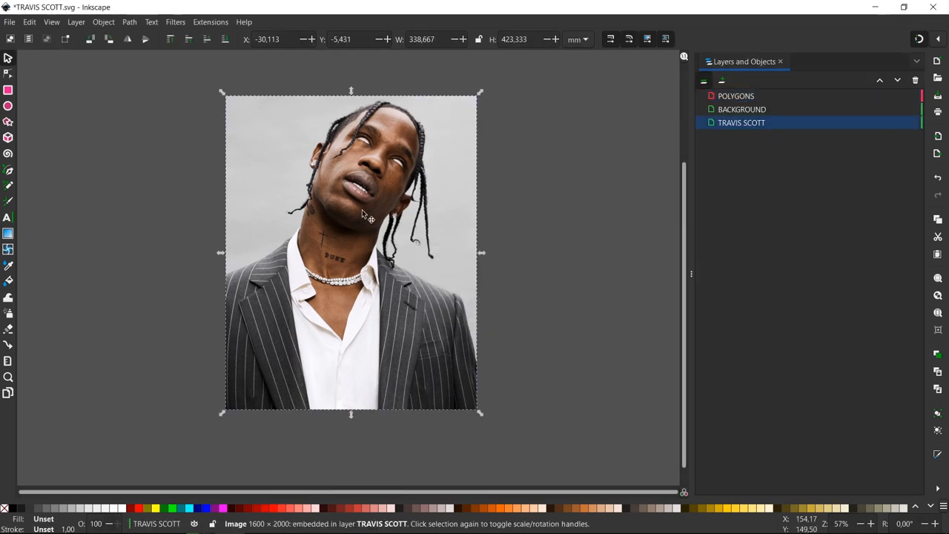
left_click(741, 109)
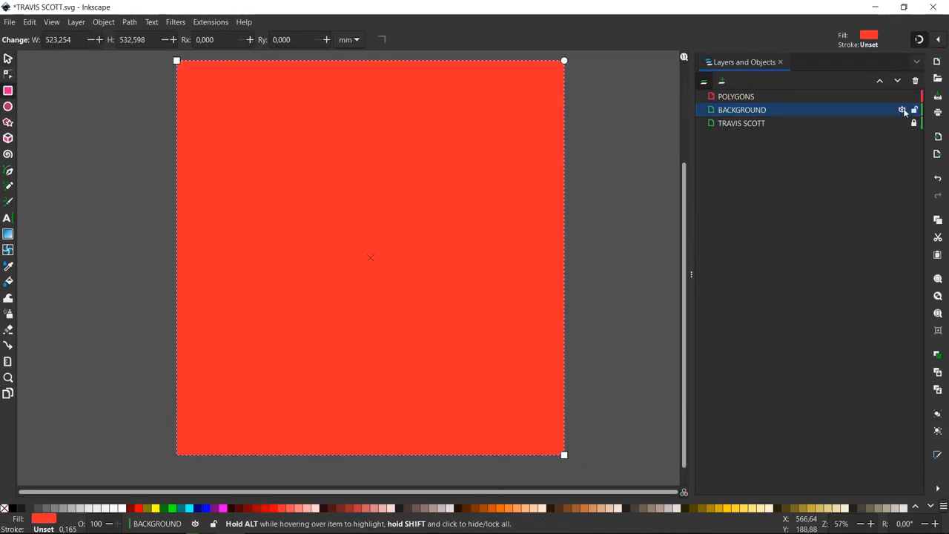
Hide the BACKGROUND layer holding the red rectangle
left_click(902, 109)
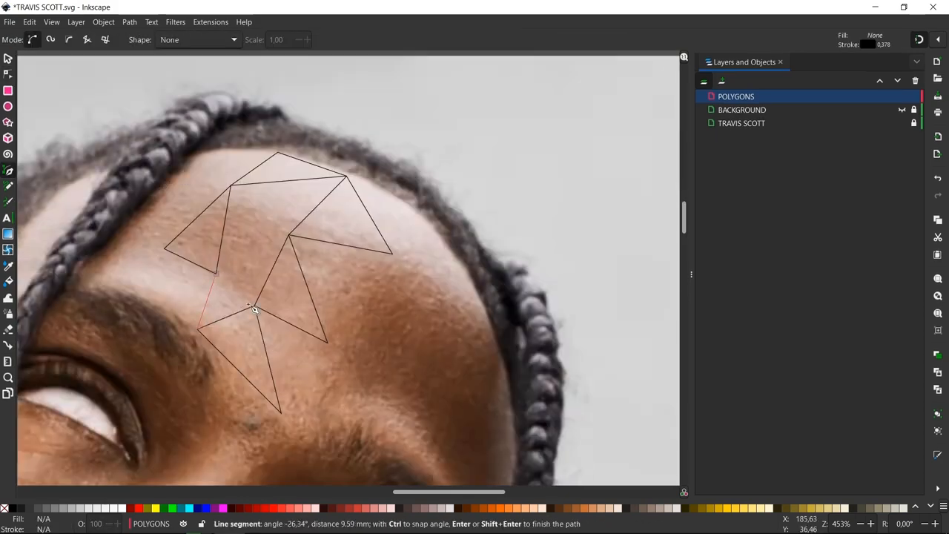
Finish the small nose triangle and start a new triangle beside the nose
scroll("down", 3)
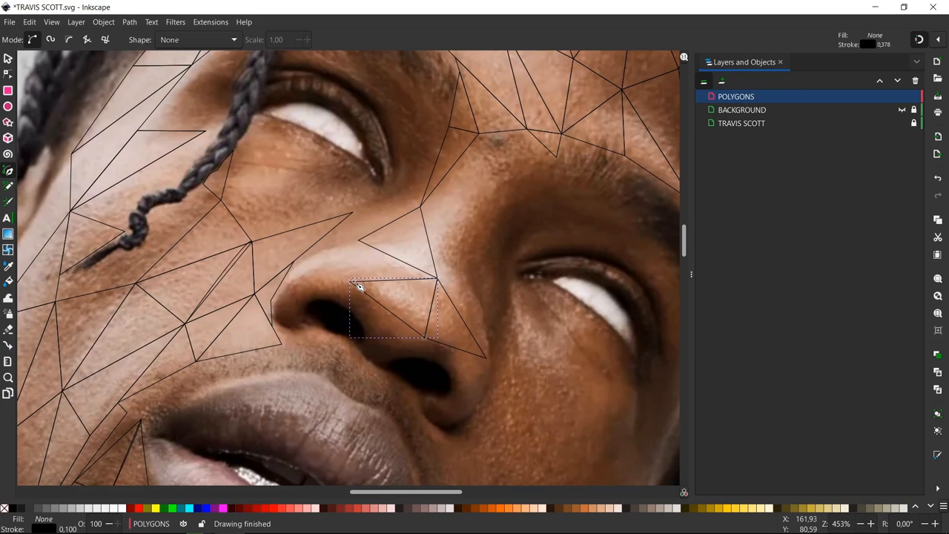
left_click(363, 245)
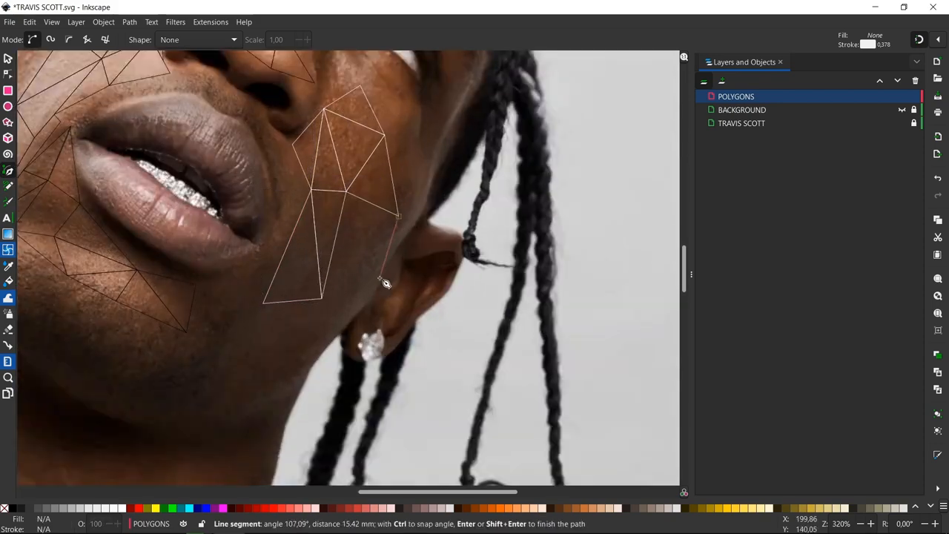
scroll("up", 3)
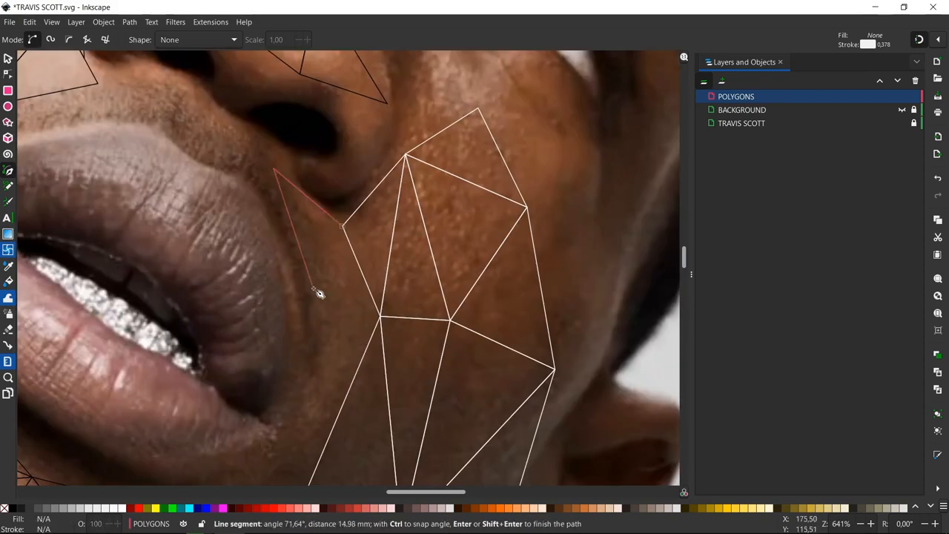
scroll("down", 3)
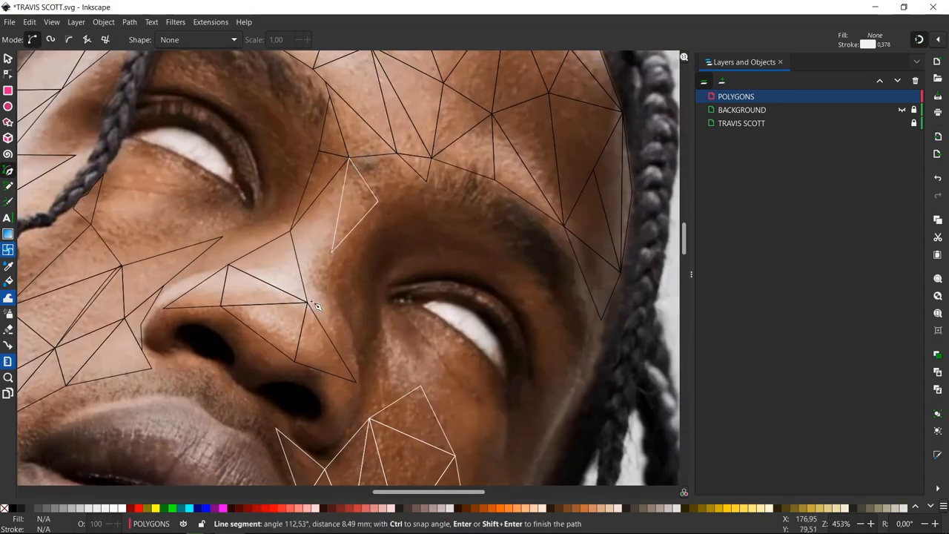
left_click(8, 280)
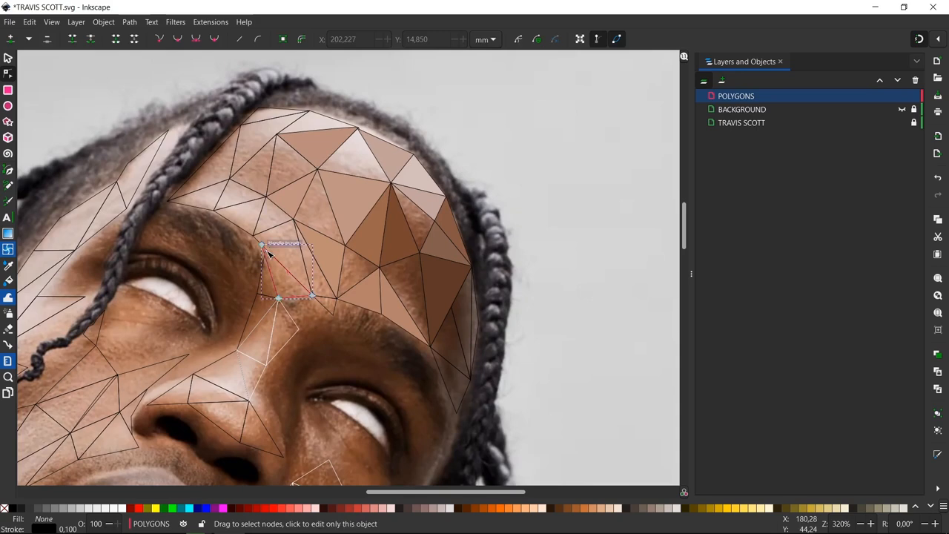
Adjust a corner node of a forehead triangle
scroll("down", 3)
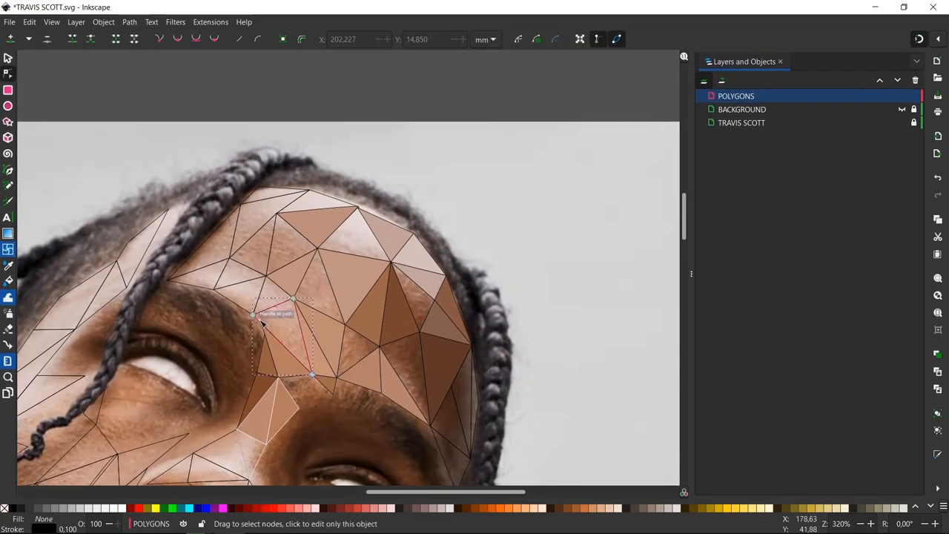
left_click(9, 280)
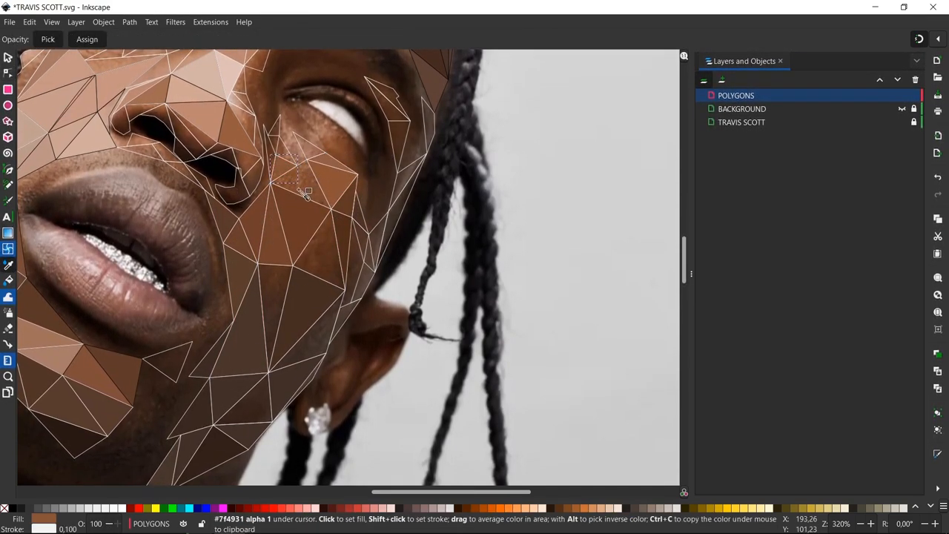
Start a triangle over the upper lip, placing its first two corners
left_click(8, 186)
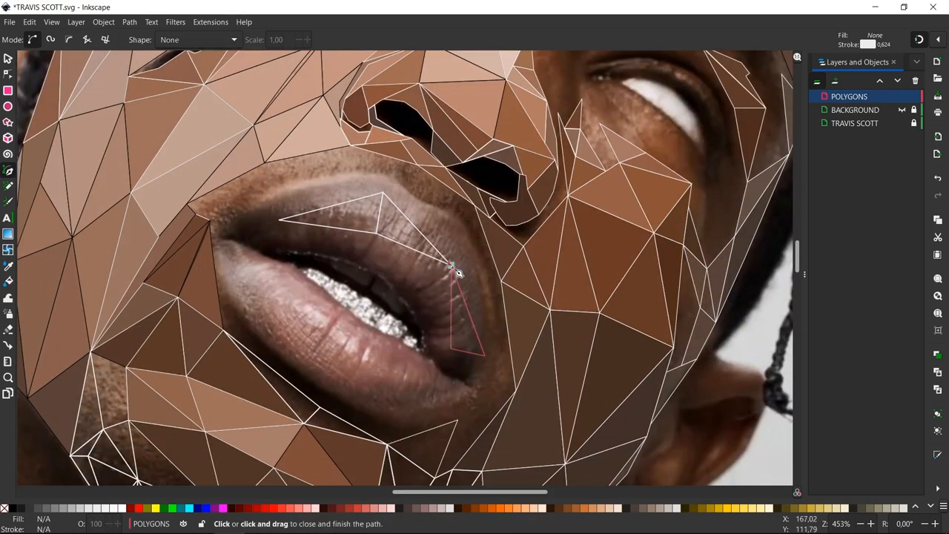
left_click(248, 304)
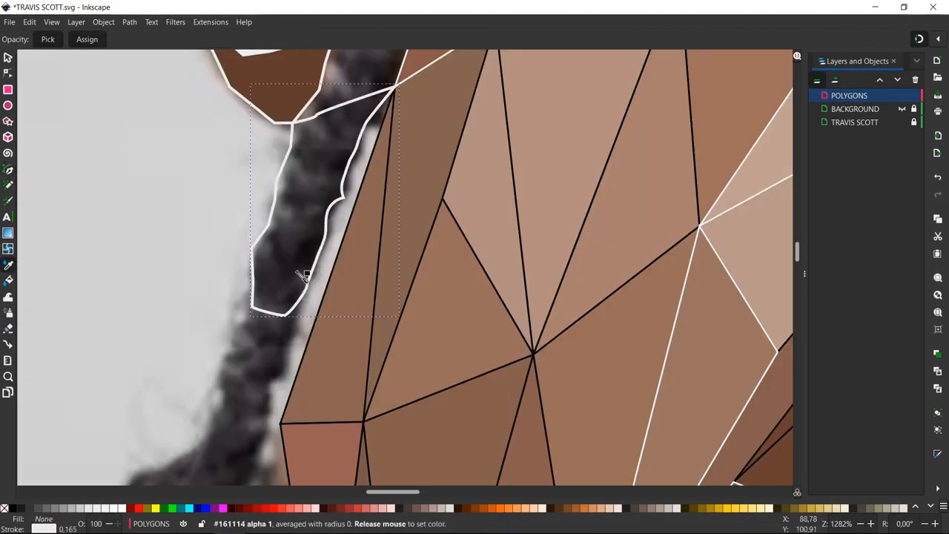
Scroll over the portrait while filling the hair and neck shapes
scroll("down", 3)
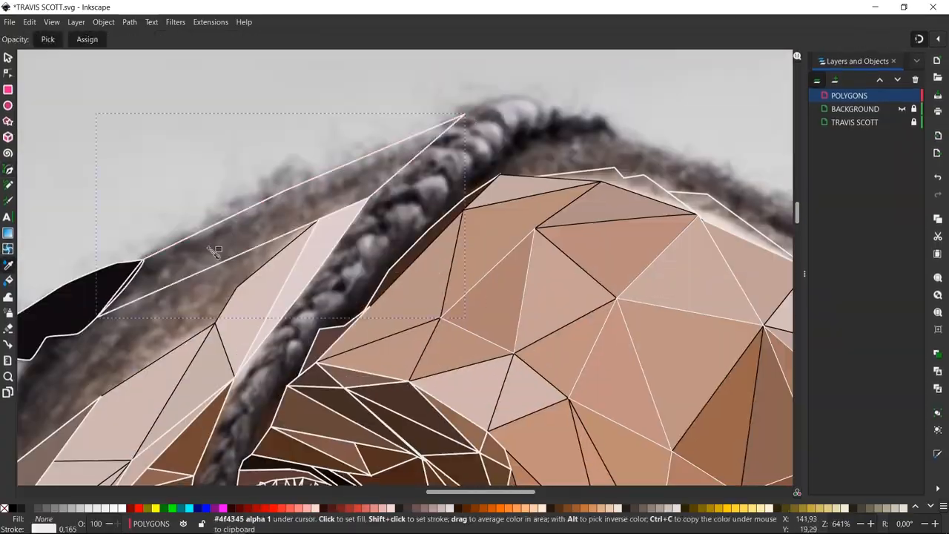
scroll("down", 3)
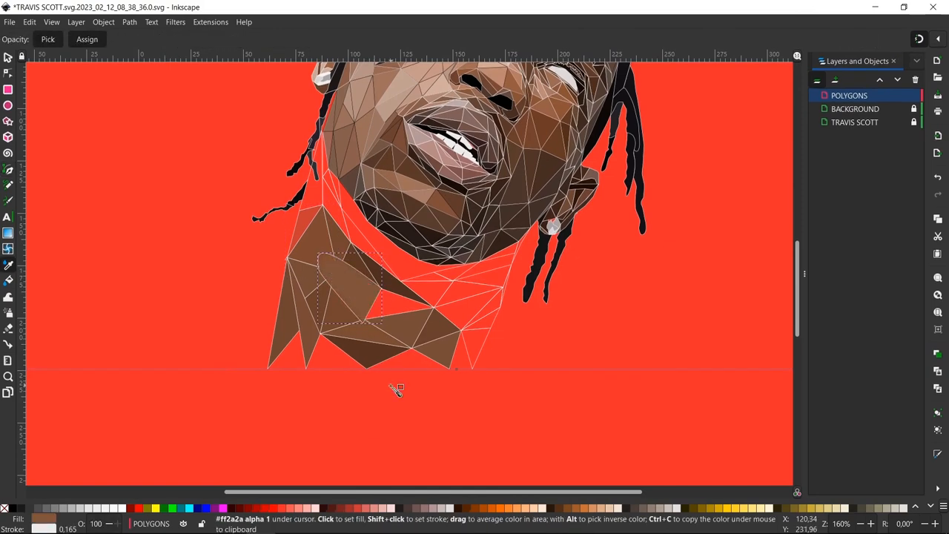
scroll("up", 3)
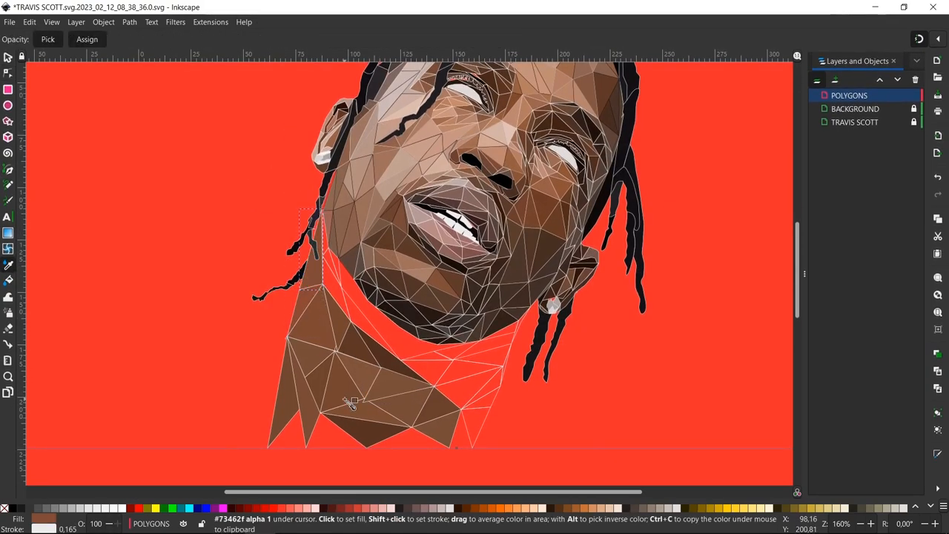